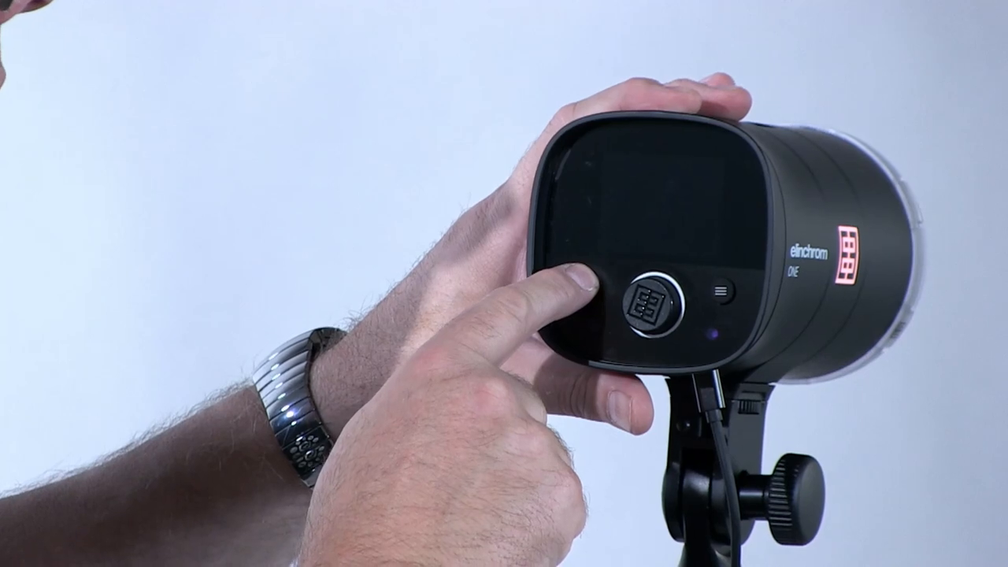
click(582, 286)
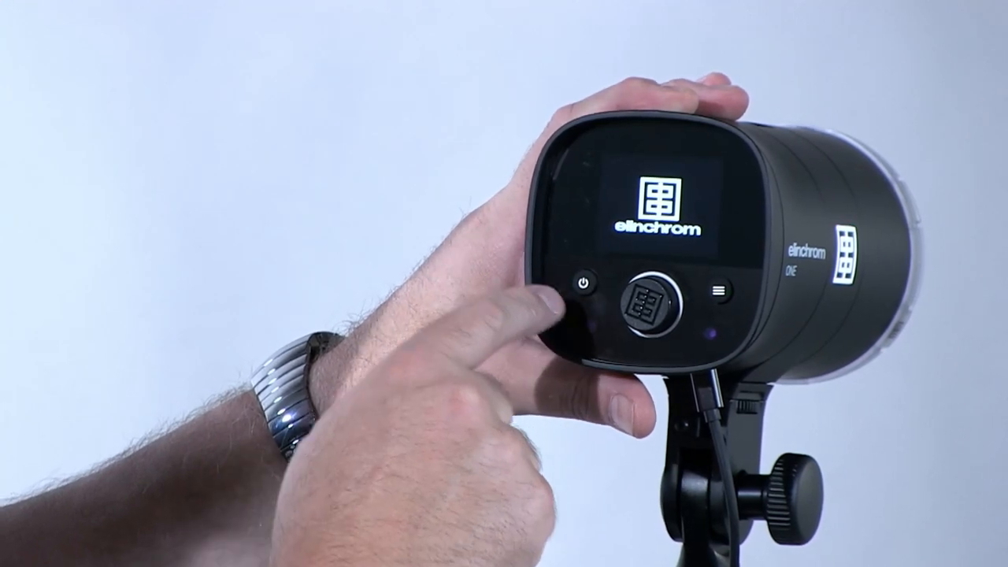
click(583, 287)
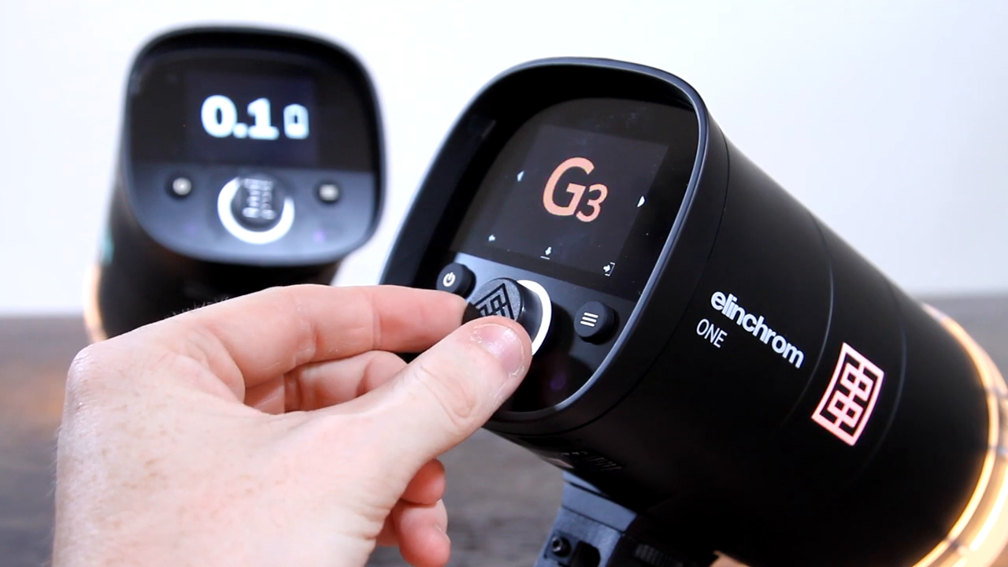
click(520, 315)
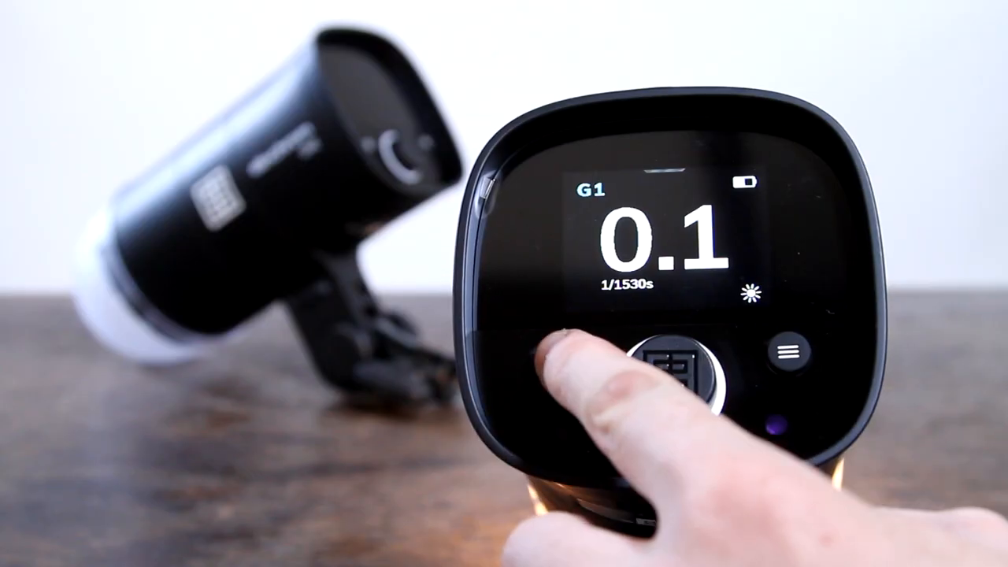
click(674, 370)
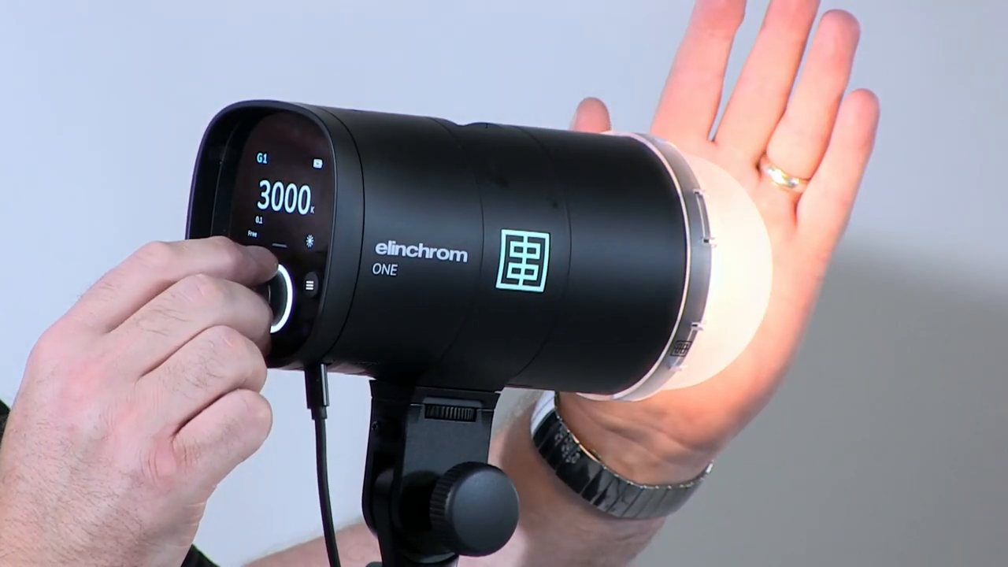
drag(283, 299, 268, 315)
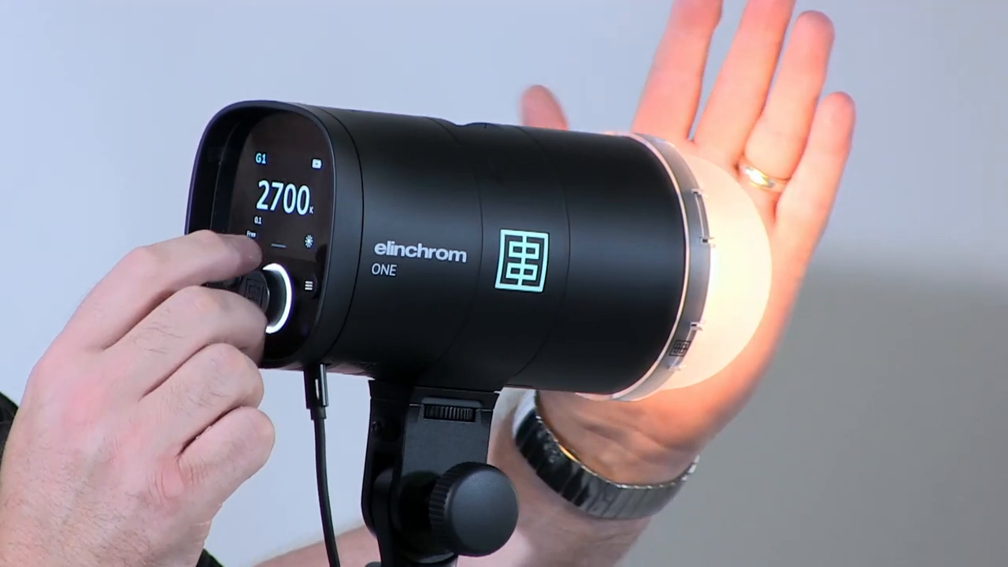